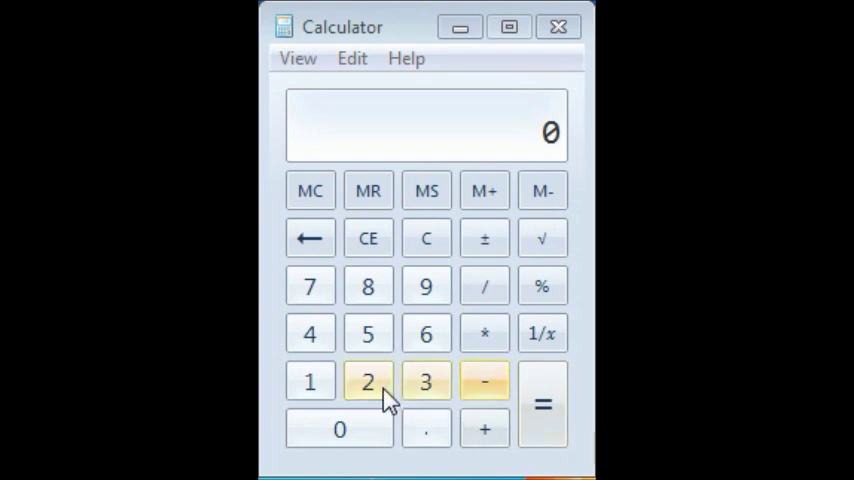
Step: Enter 27 as the starting number for the cube-root approximation
{"action": "left_click", "coordinate": [310, 286]}
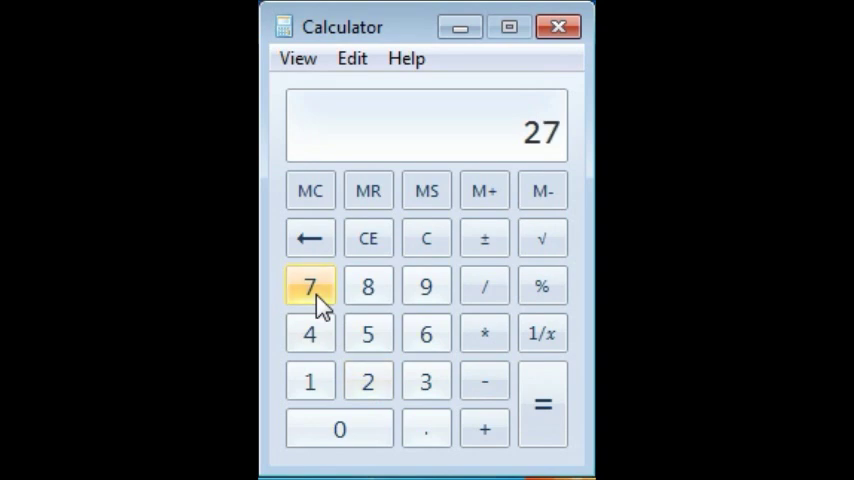
{"action": "mouse_move", "coordinate": [543, 238]}
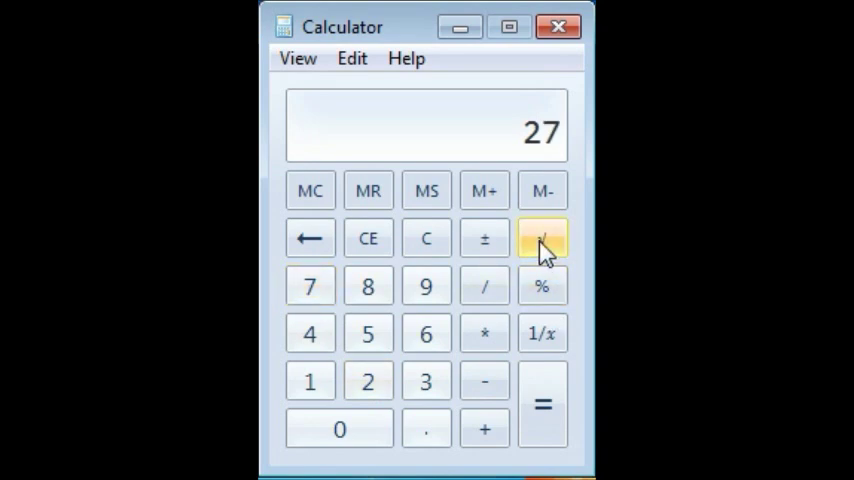
Step: Take repeated square roots of 27 until the result is about 1.006
{"action": "left_click", "coordinate": [542, 238]}
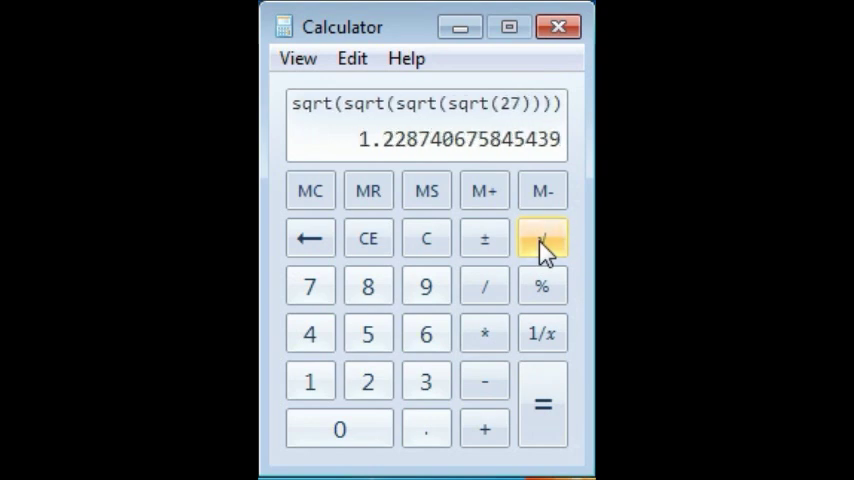
{"action": "left_click", "coordinate": [542, 238]}
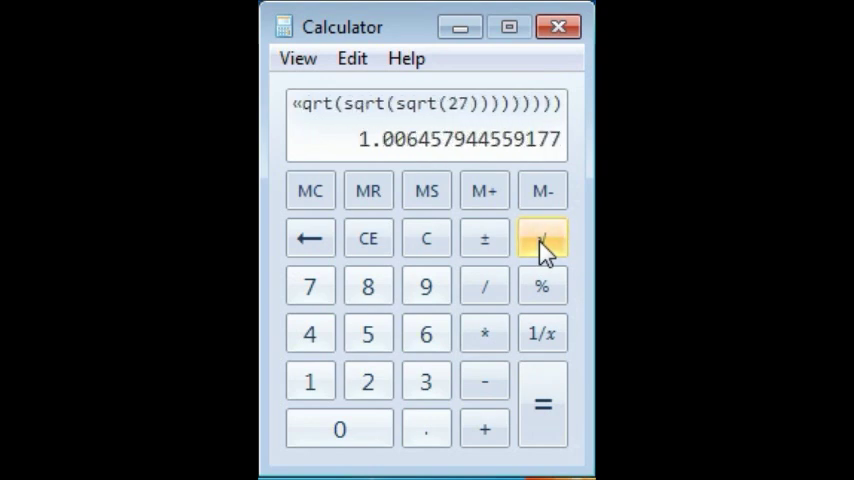
{"action": "left_click", "coordinate": [485, 381]}
{"action": "type", "text": "1"}
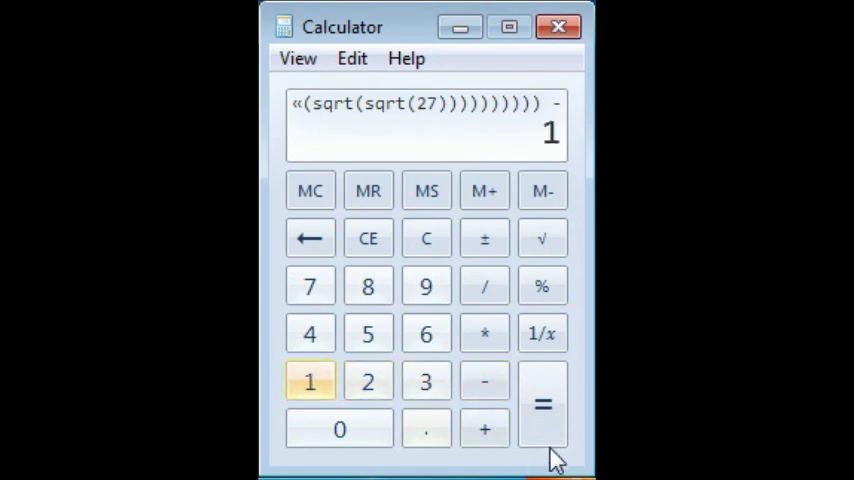
Step: Subtract 1 and divide the small remainder by 3, giving about 0.001075, ready to add
{"action": "left_click", "coordinate": [543, 403]}
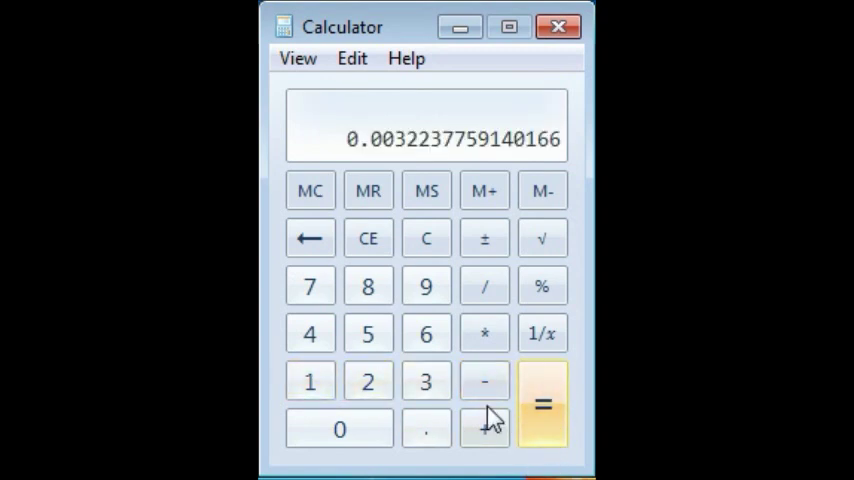
{"action": "left_click", "coordinate": [484, 286]}
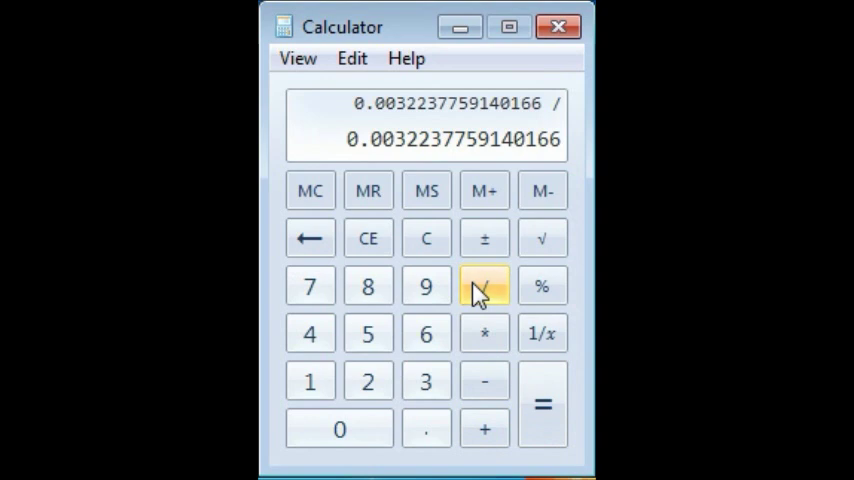
{"action": "mouse_move", "coordinate": [426, 381]}
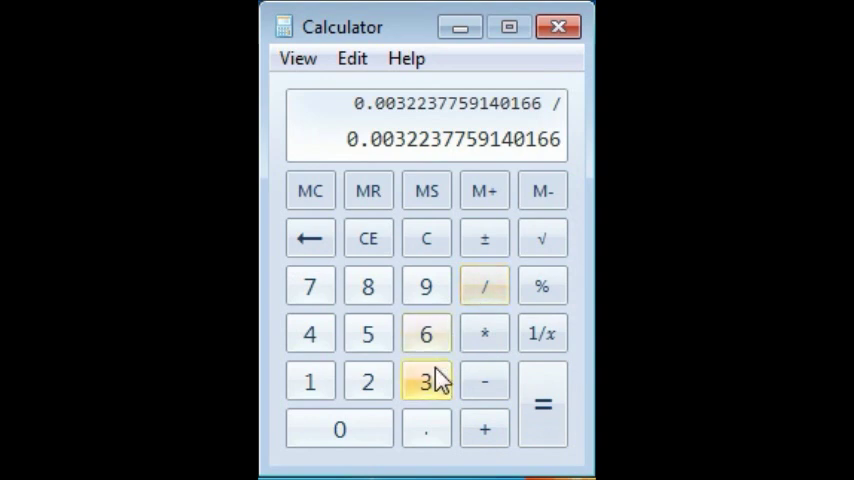
{"action": "left_click", "coordinate": [543, 404]}
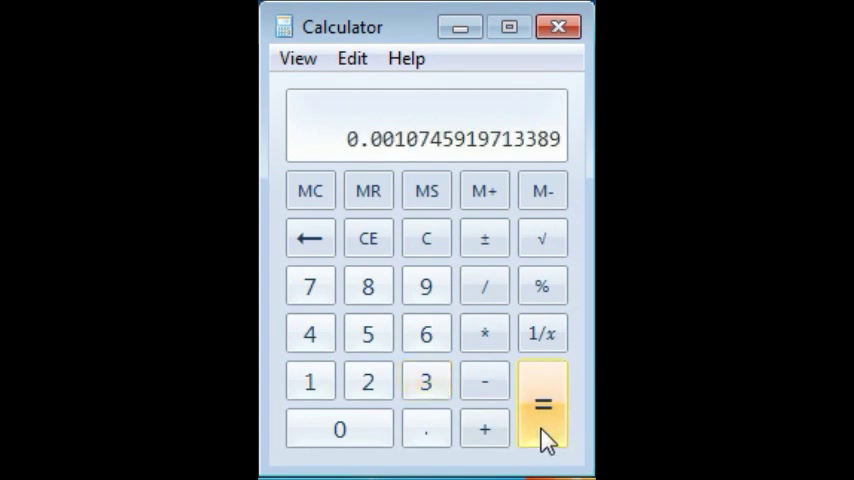
{"action": "left_click", "coordinate": [484, 428]}
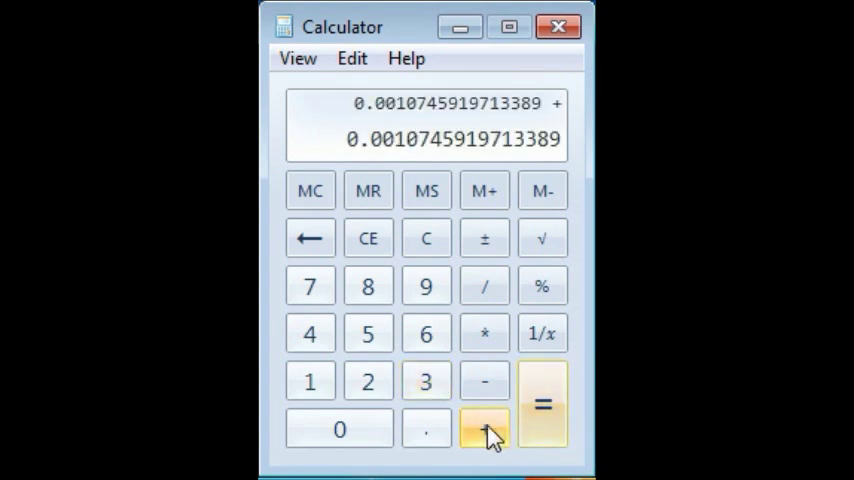
Step: Add 1 back and square the result repeatedly until it reads about 3.0035
{"action": "left_click", "coordinate": [543, 403]}
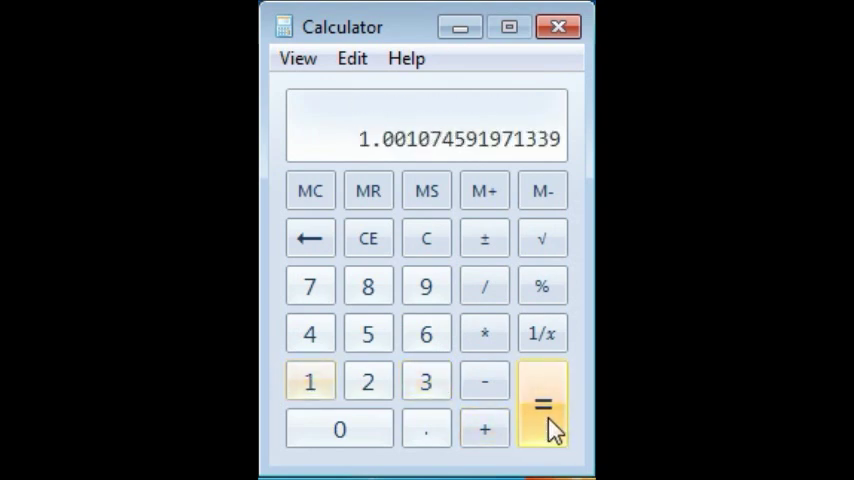
{"action": "mouse_move", "coordinate": [484, 333]}
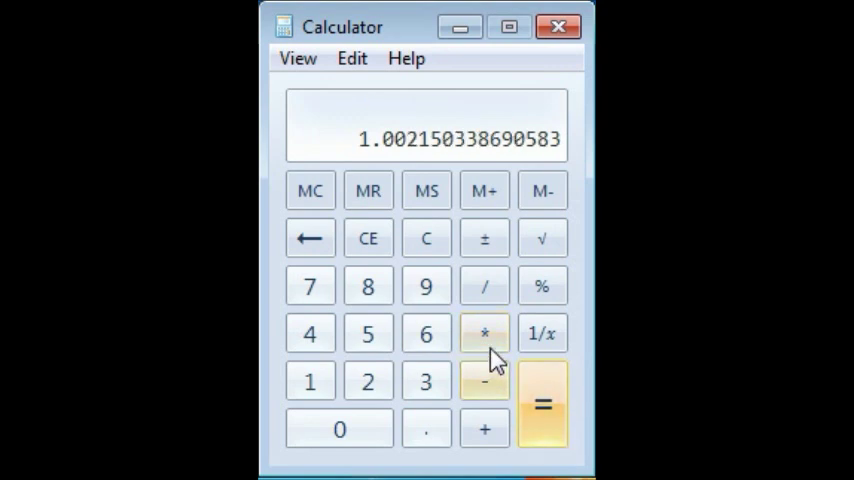
{"action": "left_click", "coordinate": [484, 333]}
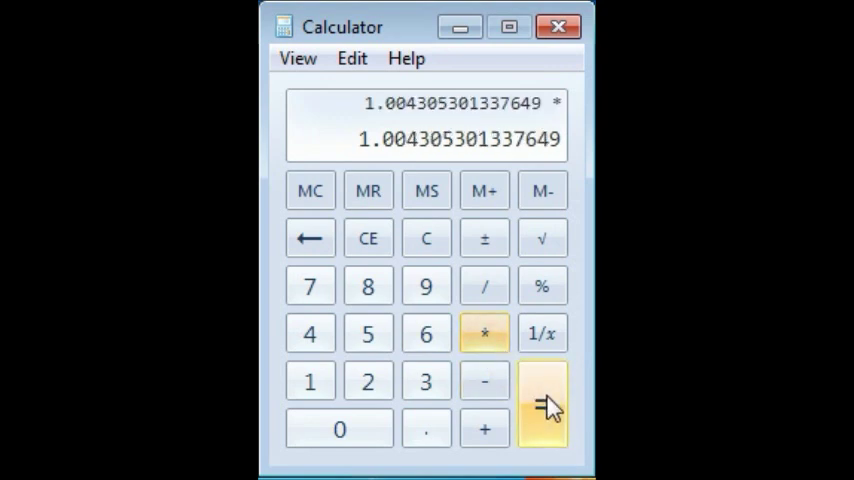
{"action": "left_click", "coordinate": [543, 404]}
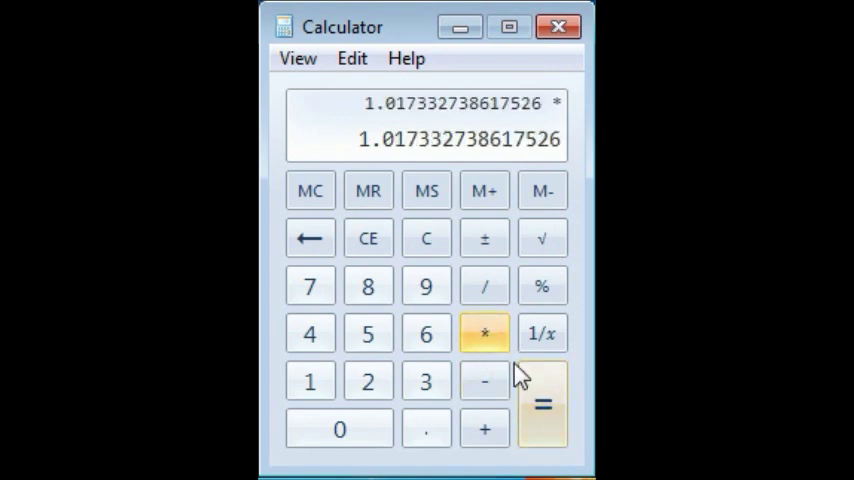
{"action": "left_click", "coordinate": [543, 405]}
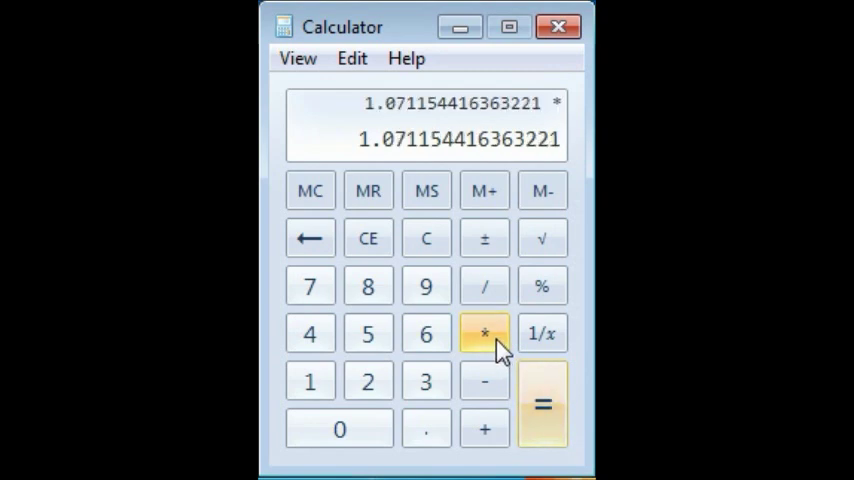
{"action": "left_click", "coordinate": [543, 403]}
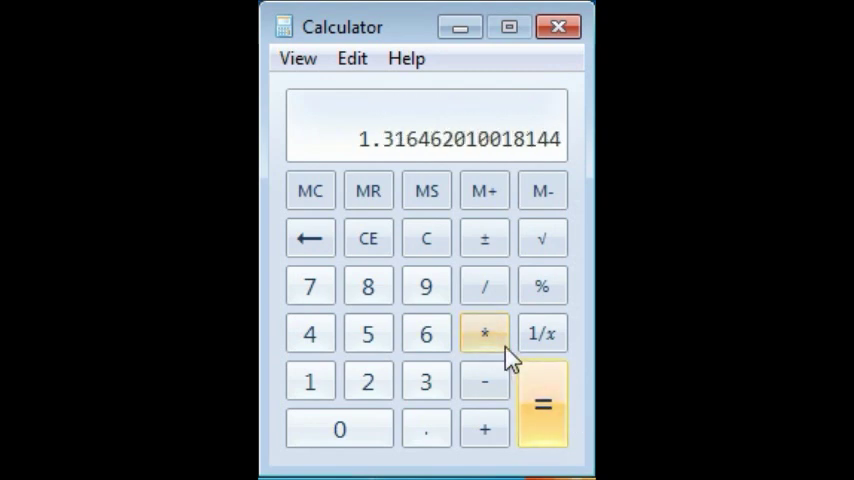
{"action": "left_click", "coordinate": [542, 404]}
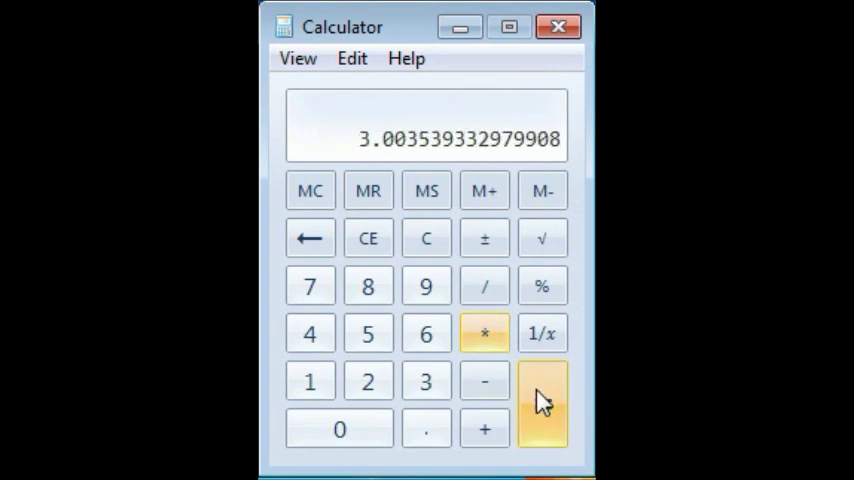